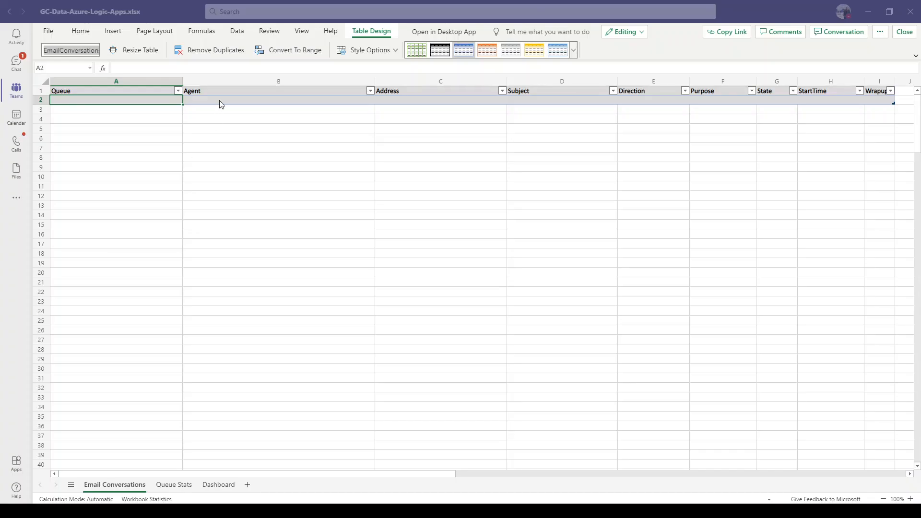
pyautogui.moveTo(96, 43)
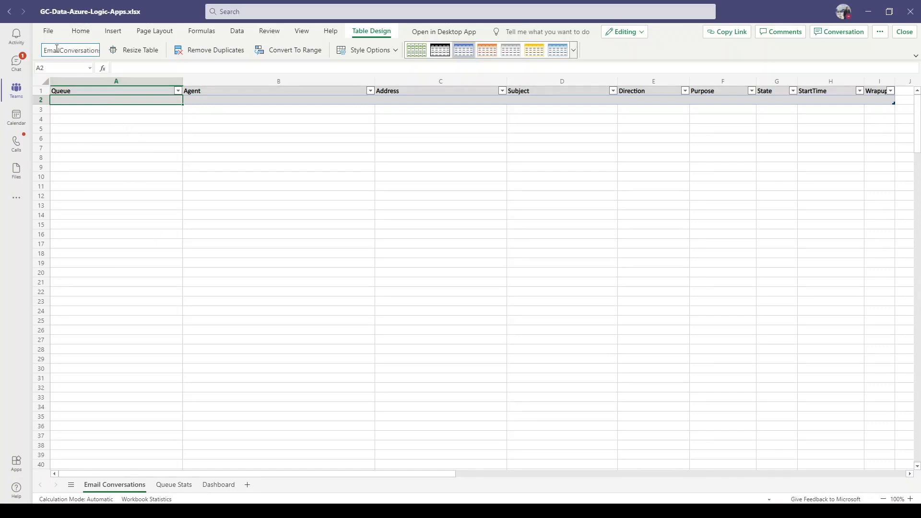
# - Show the Queue Stats sheet and reveal its table name, QueueStats, in Table Design
pyautogui.doubleClick(78, 50)
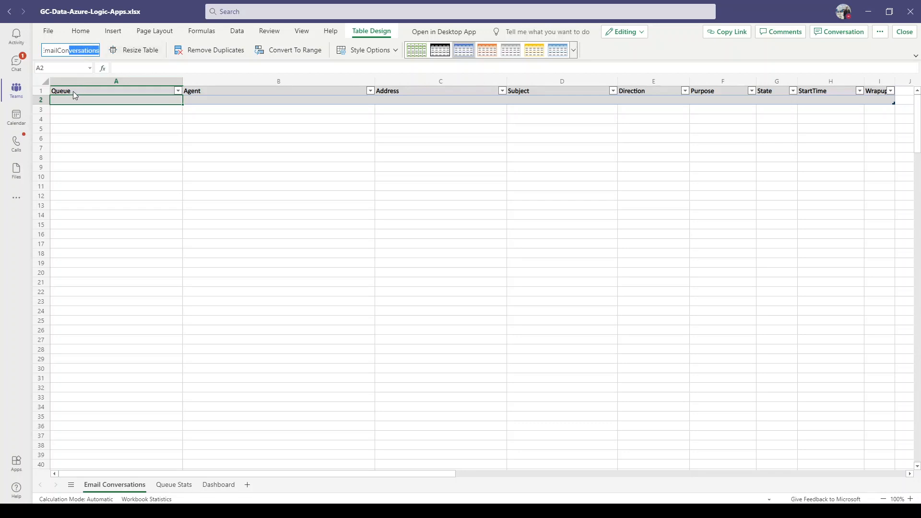
pyautogui.moveTo(361, 96)
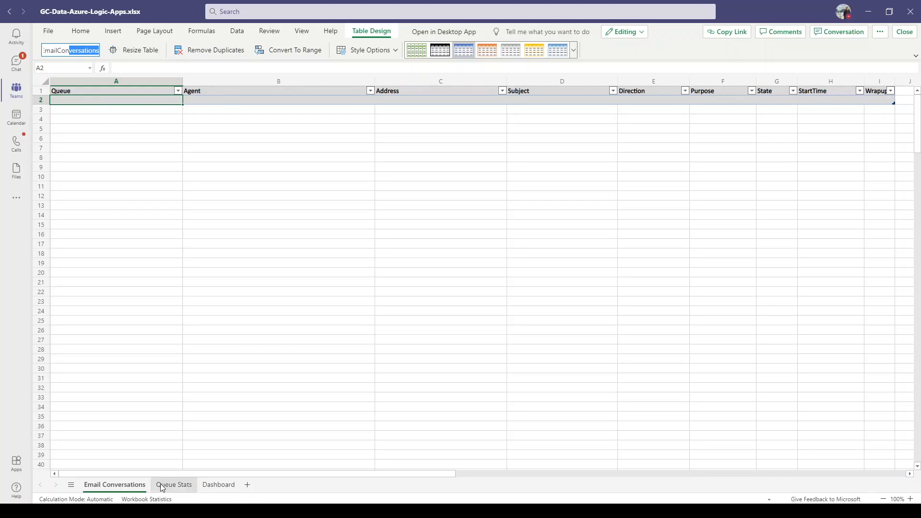
pyautogui.click(174, 485)
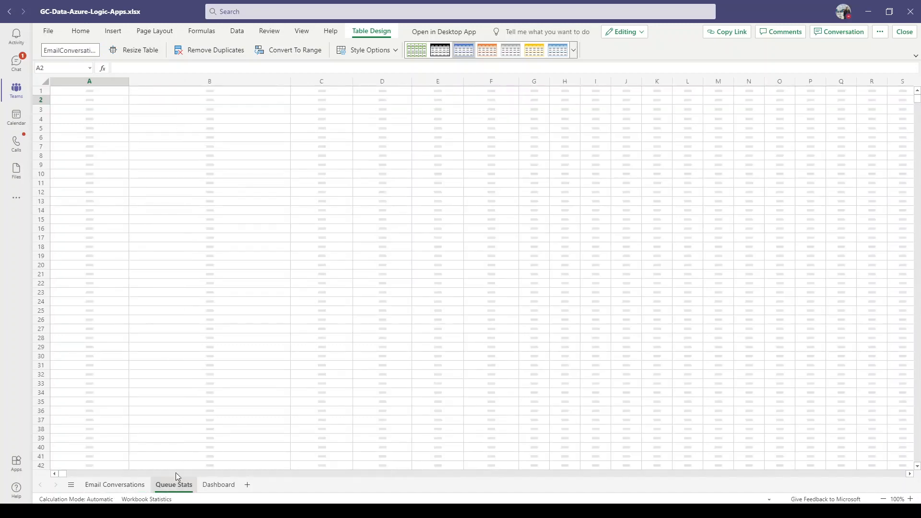
pyautogui.click(173, 484)
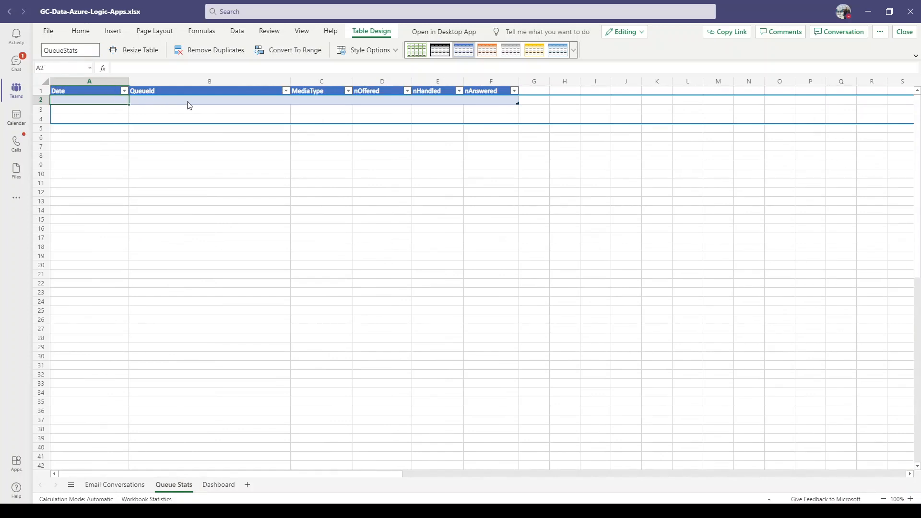
pyautogui.moveTo(165, 92)
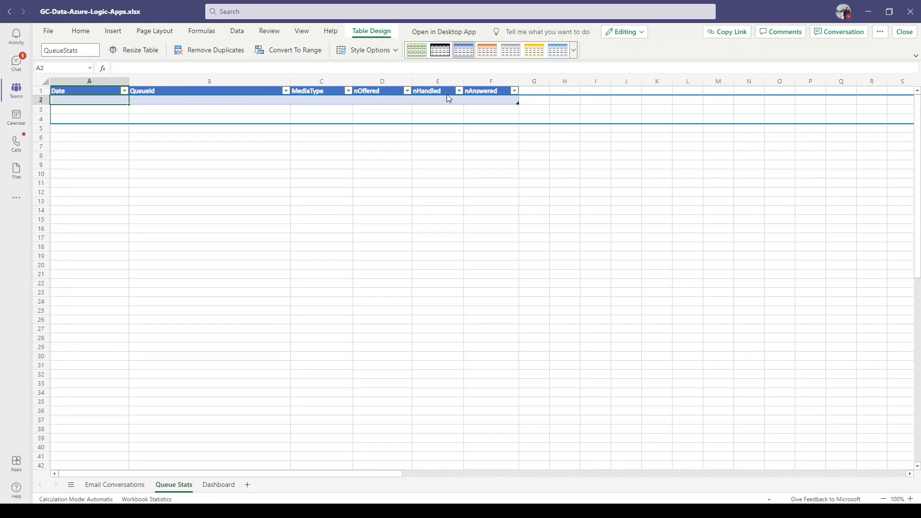
pyautogui.moveTo(428, 115)
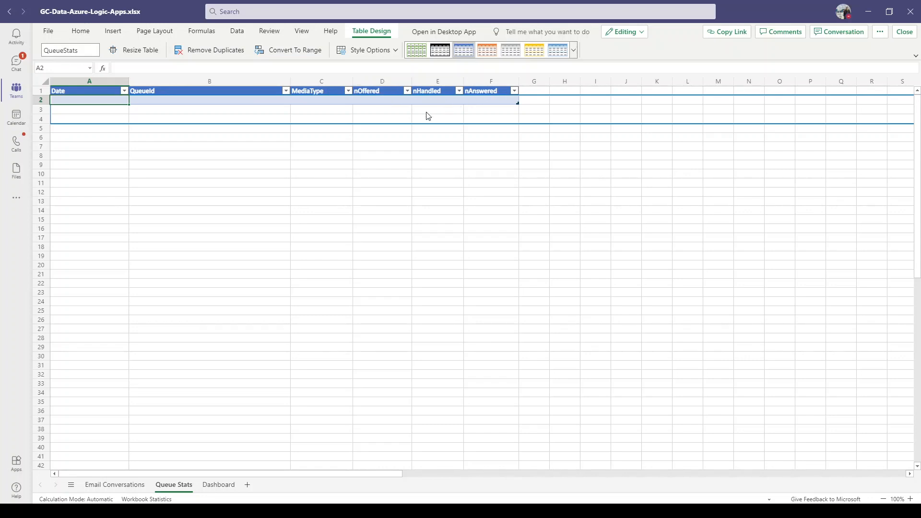
pyautogui.moveTo(161, 352)
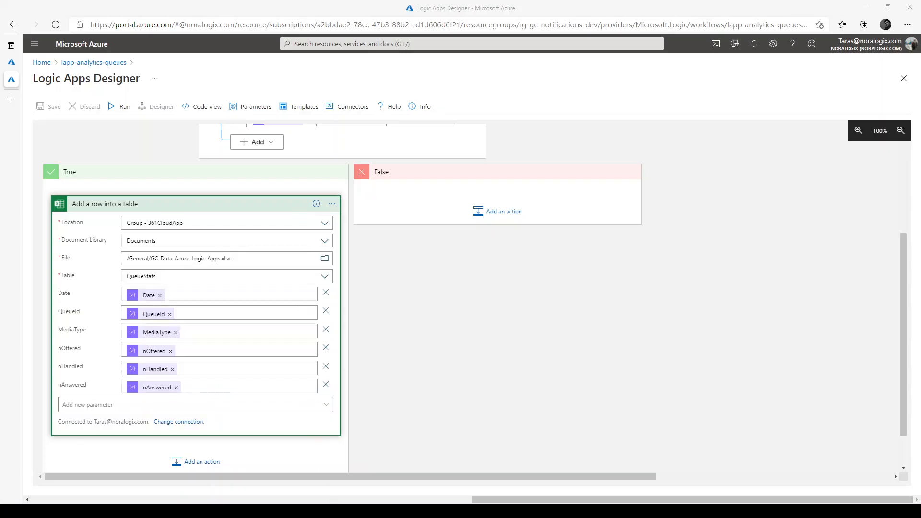
pyautogui.moveTo(188, 479)
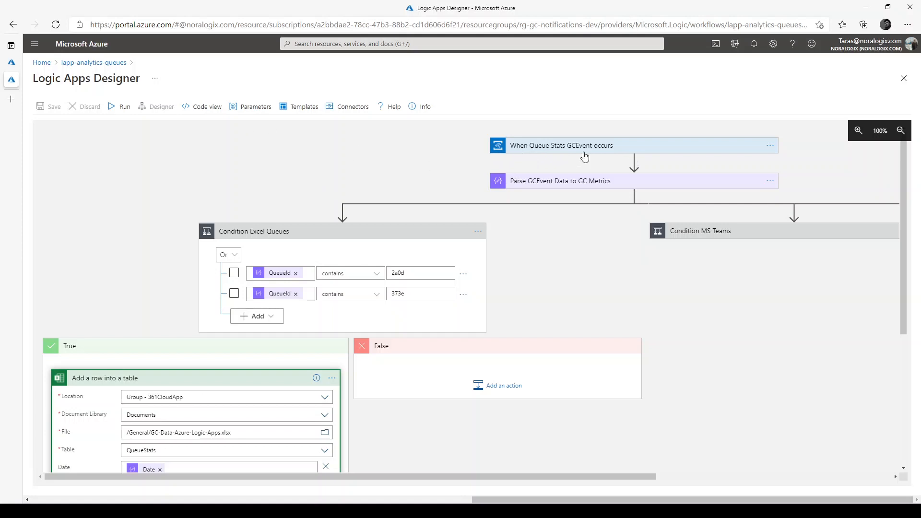
pyautogui.moveTo(543, 150)
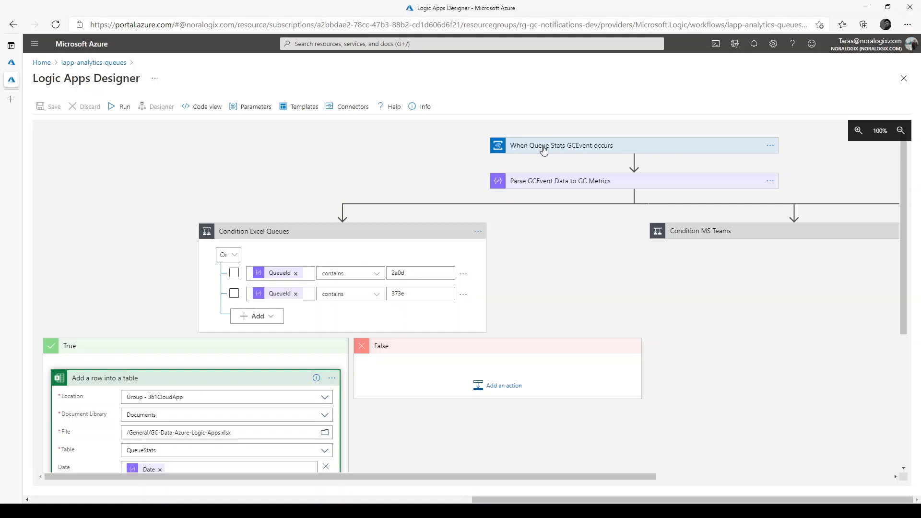
# - Review the queue-stats workflow's trigger, Condition Excel Queues and Add a row steps in the designer
pyautogui.click(545, 146)
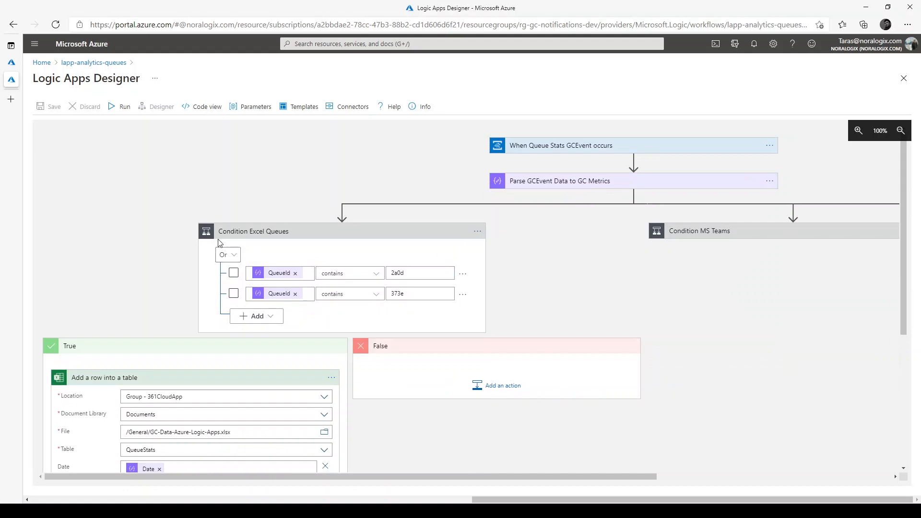
pyautogui.moveTo(346, 269)
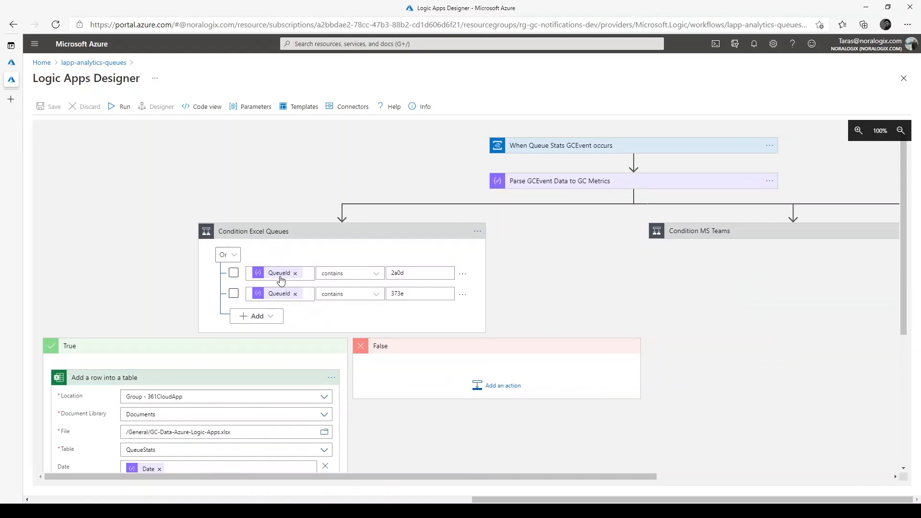
pyautogui.moveTo(372, 283)
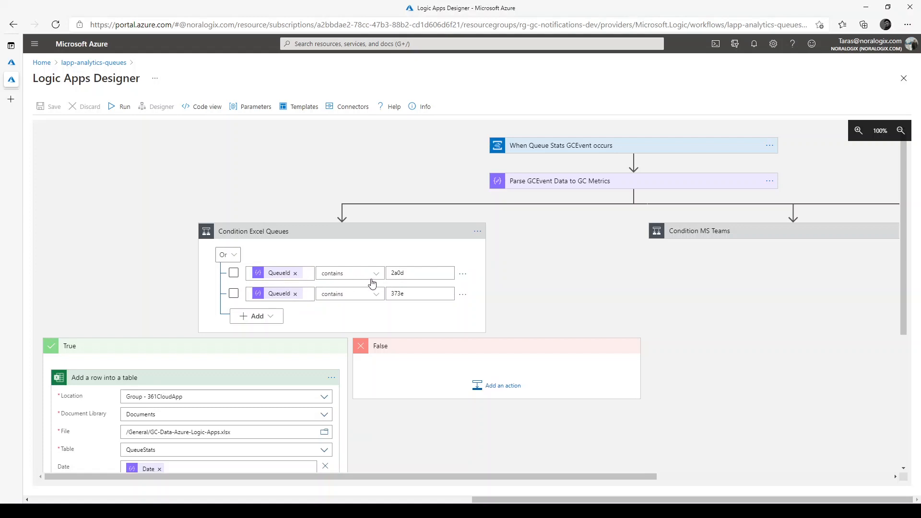
pyautogui.scroll(-3)
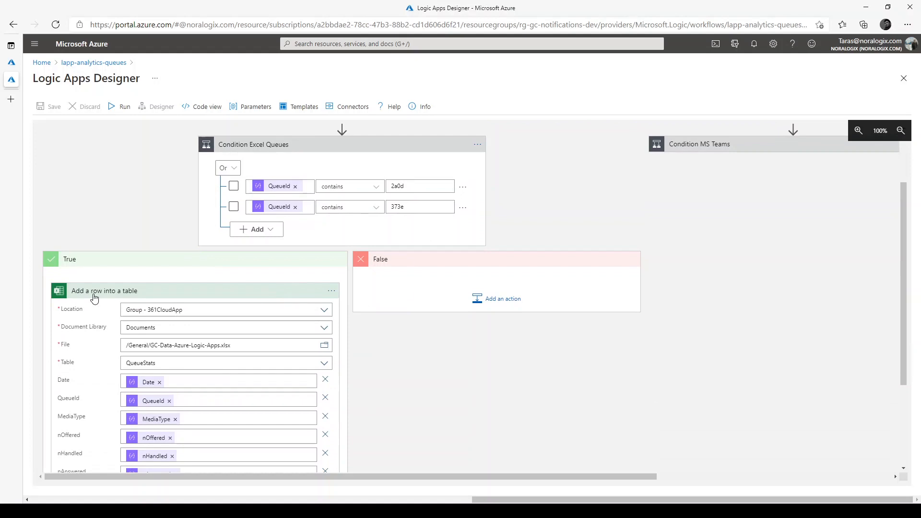
pyautogui.scroll(-3)
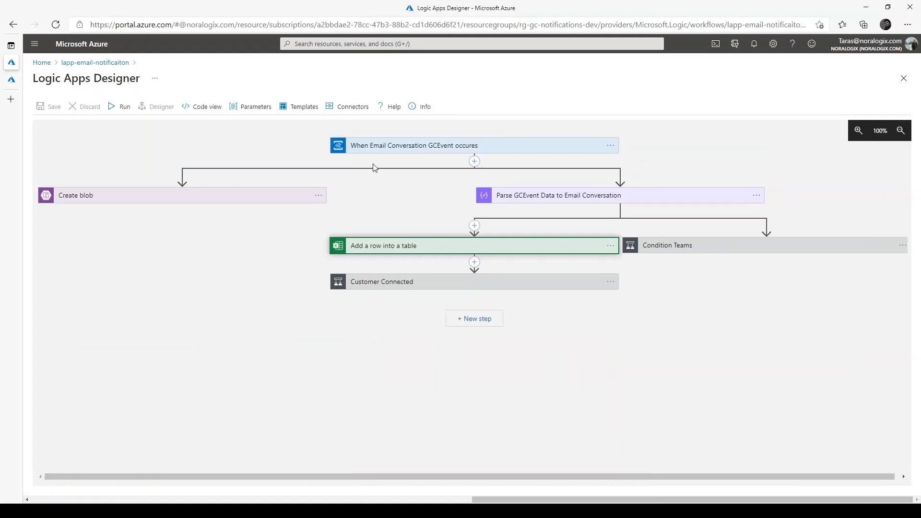
pyautogui.moveTo(432, 153)
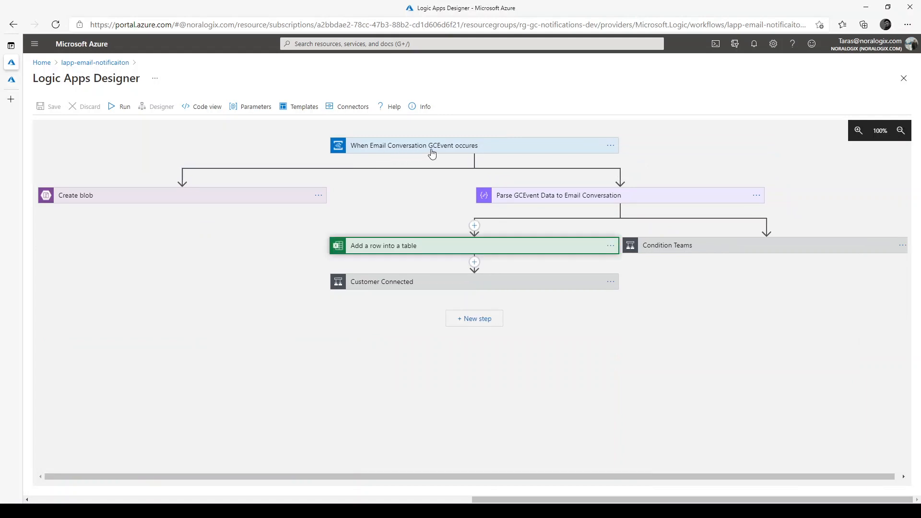
pyautogui.moveTo(468, 151)
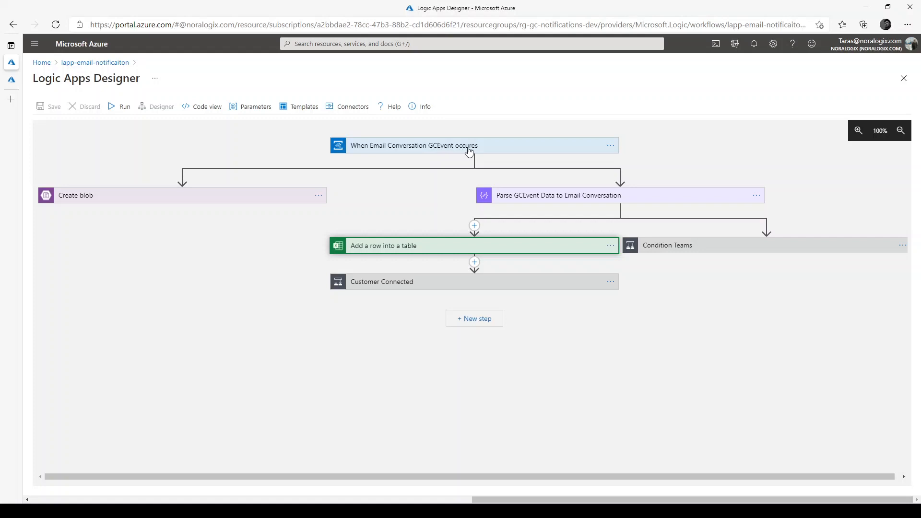
# - Expand the parse step's schema and review the EmailConversations column-to-token mappings in Add a row
pyautogui.click(432, 146)
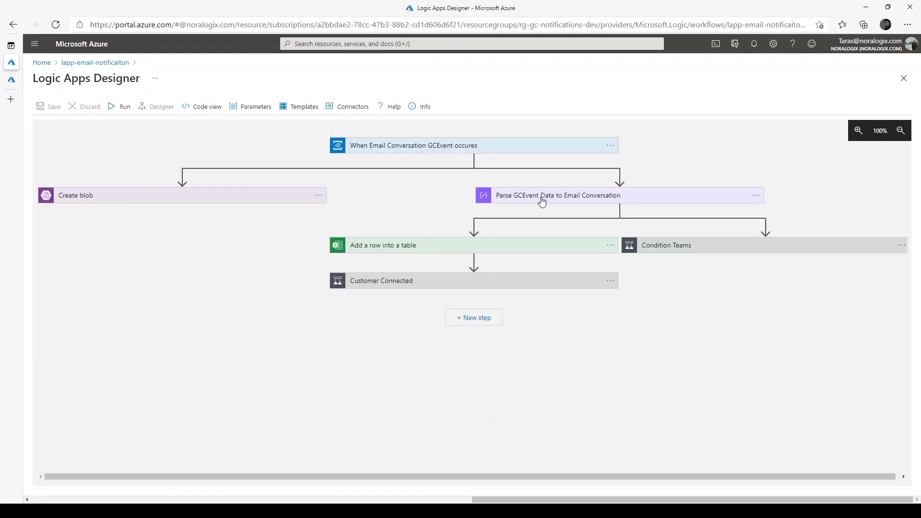
pyautogui.click(557, 196)
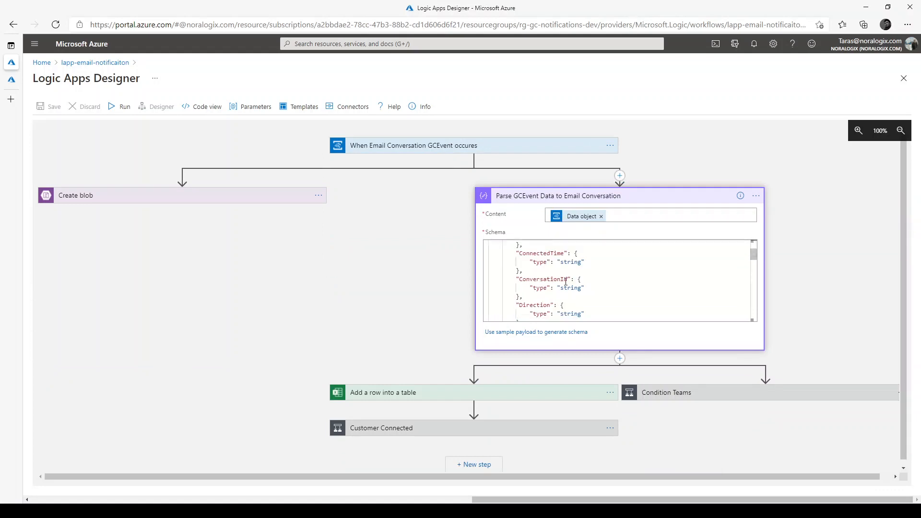
pyautogui.scroll(-3)
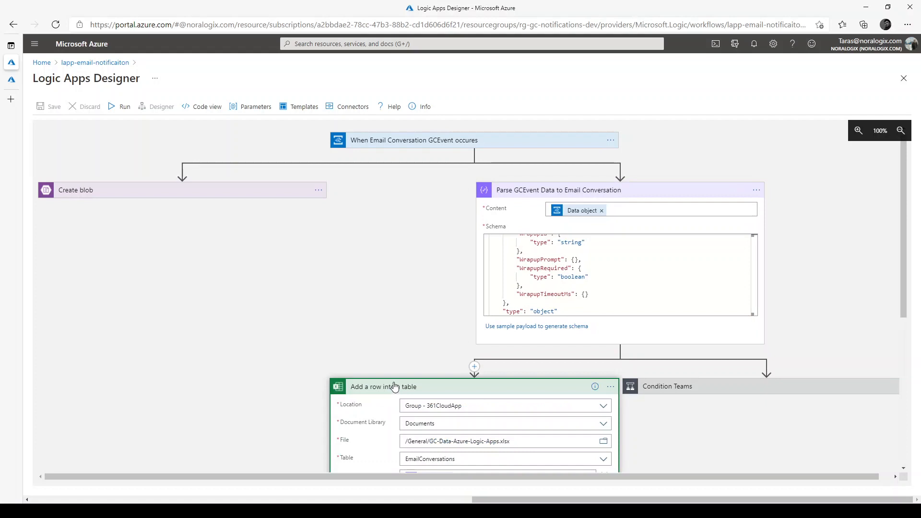
pyautogui.scroll(-3)
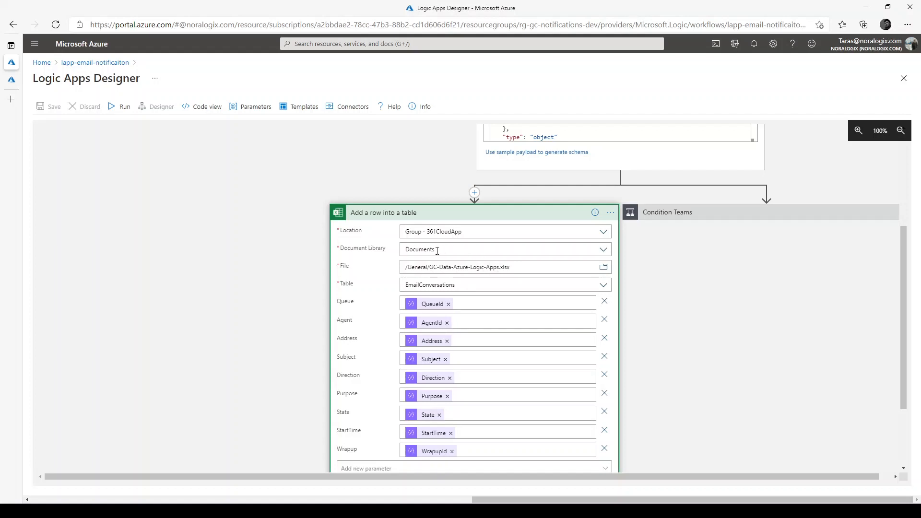
pyautogui.scroll(-3)
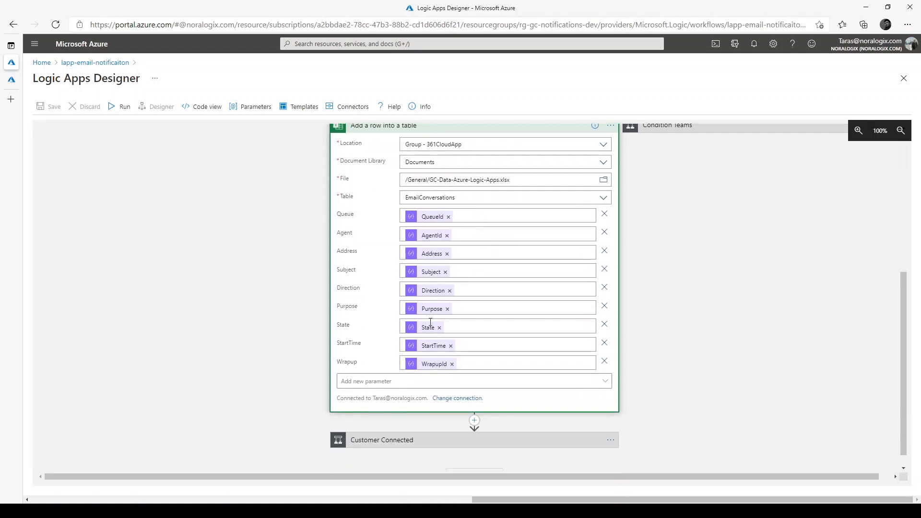
pyautogui.moveTo(436, 345)
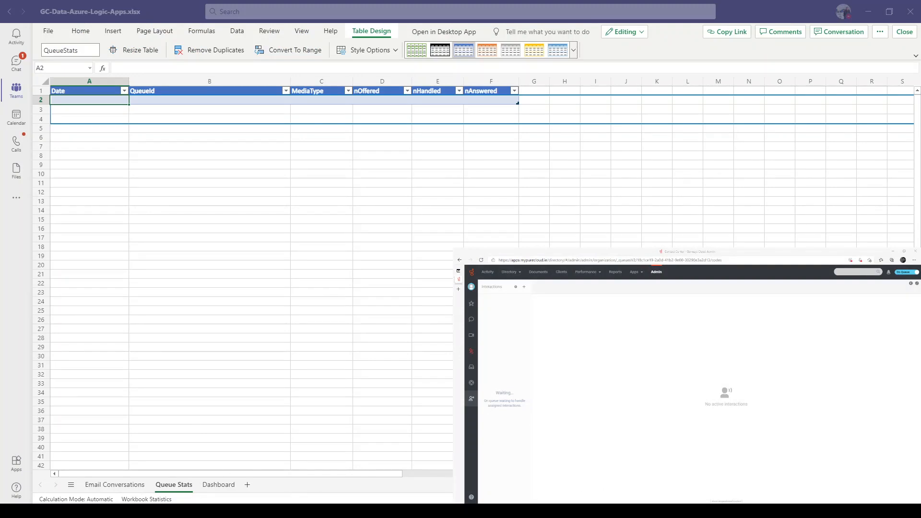
# - Switch to the Email Conversations sheet, whose table is still empty
pyautogui.click(114, 485)
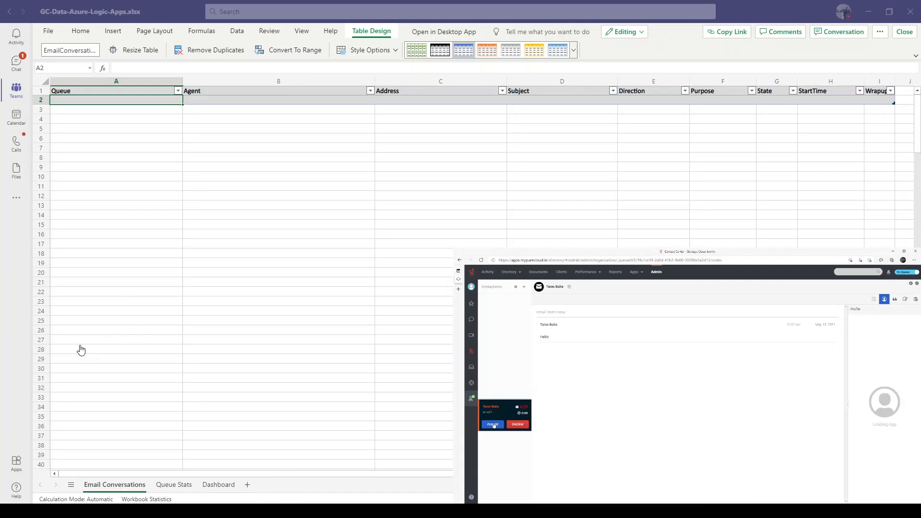
# - Accept the incoming email, reply 'hello', send it and inspect the latest event row's state
pyautogui.click(494, 425)
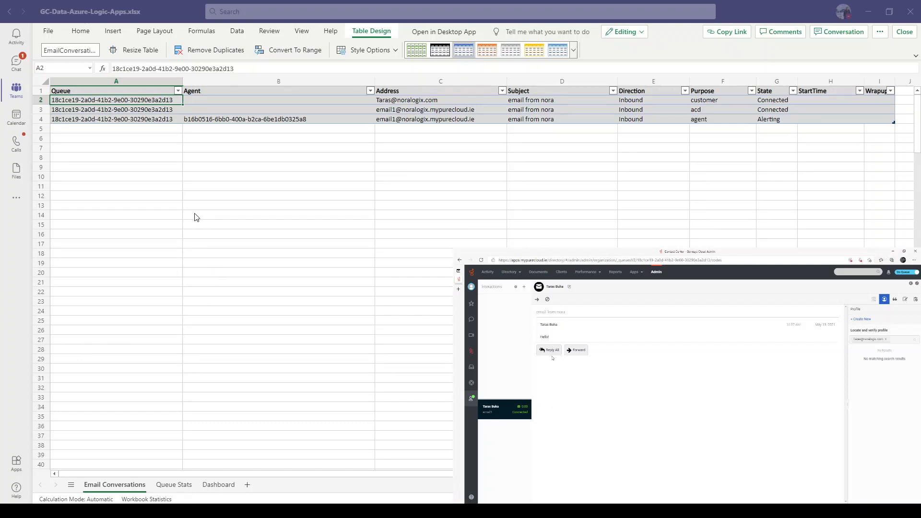
pyautogui.click(549, 349)
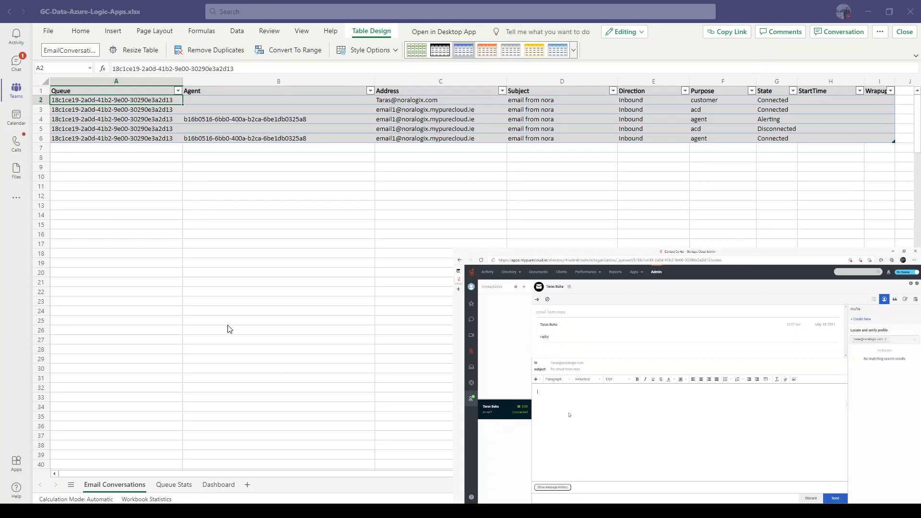
pyautogui.write('hello from GC')
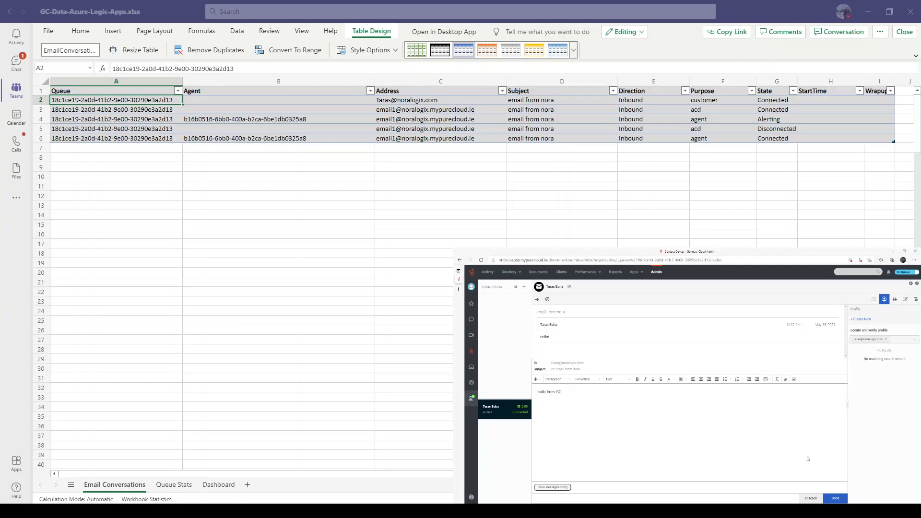
pyautogui.click(835, 499)
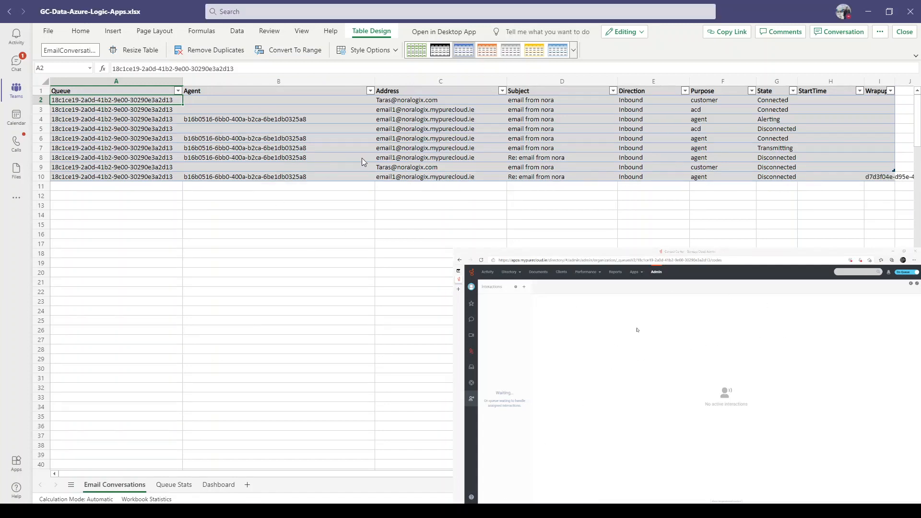
pyautogui.click(777, 177)
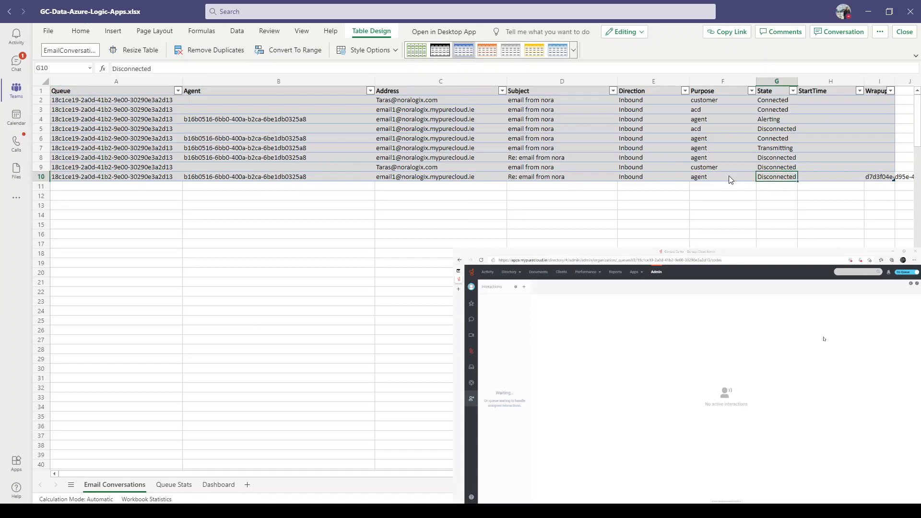
pyautogui.moveTo(895, 340)
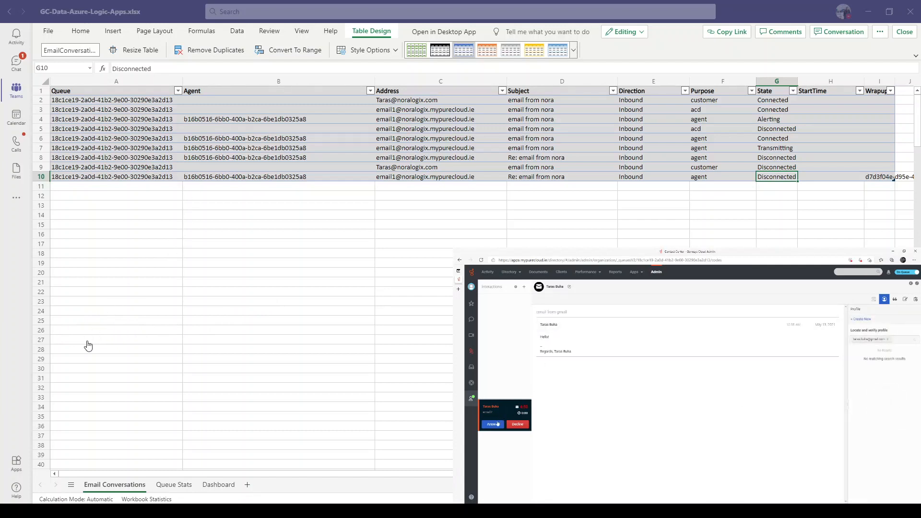
# - Accept the second email, reply 'hello from GC', then view the Queue Stats sheet
pyautogui.click(494, 424)
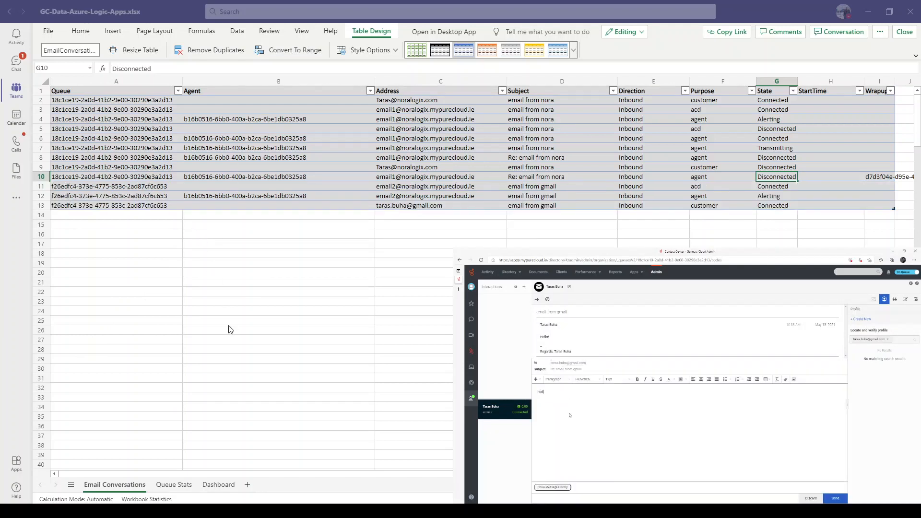
pyautogui.write('hello from GC')
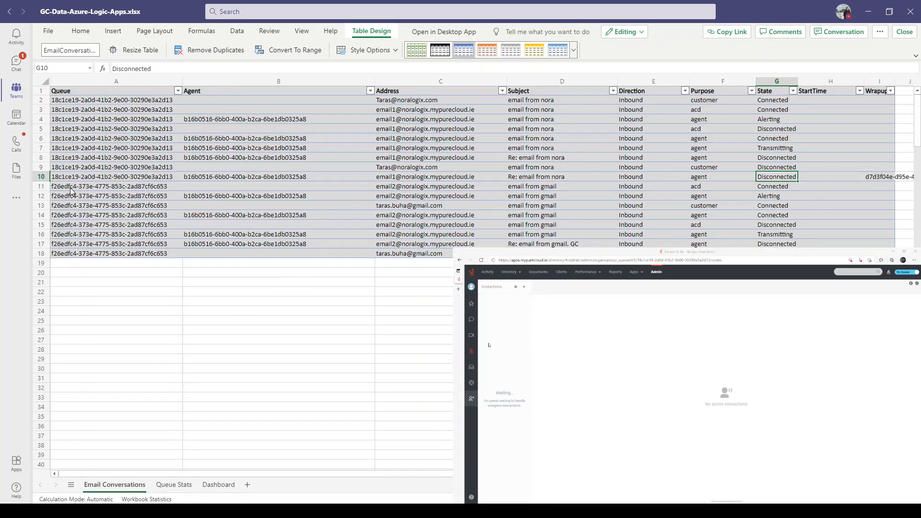
pyautogui.moveTo(731, 371)
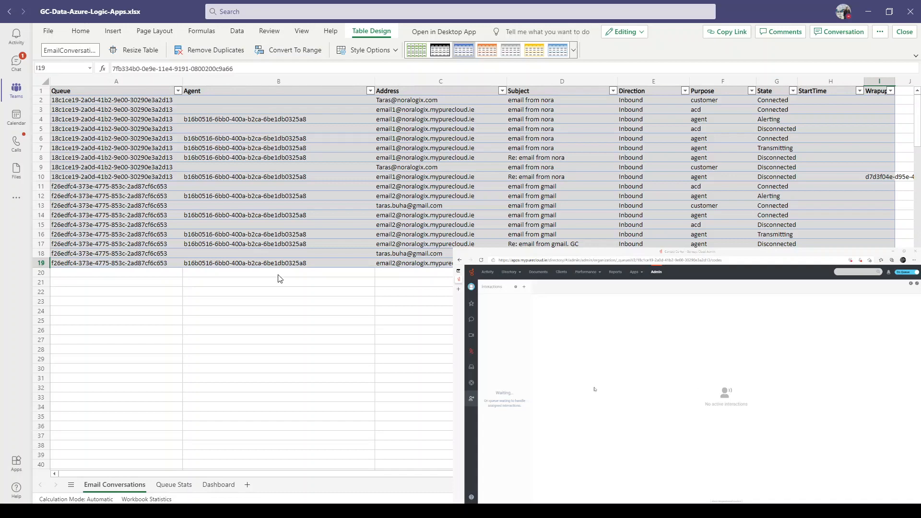
pyautogui.click(174, 484)
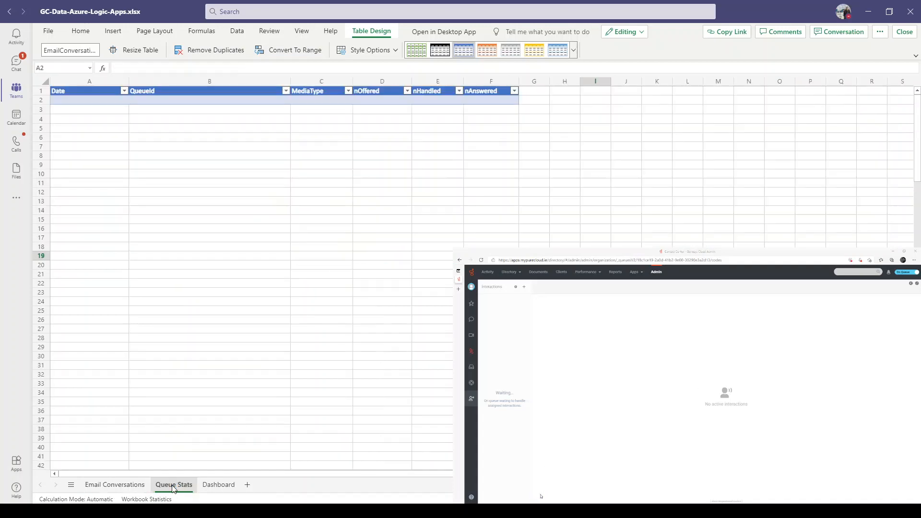
# - Inspect the date, nOffered, nAnswered and QueueId values across the three QueueStats rows
pyautogui.click(174, 485)
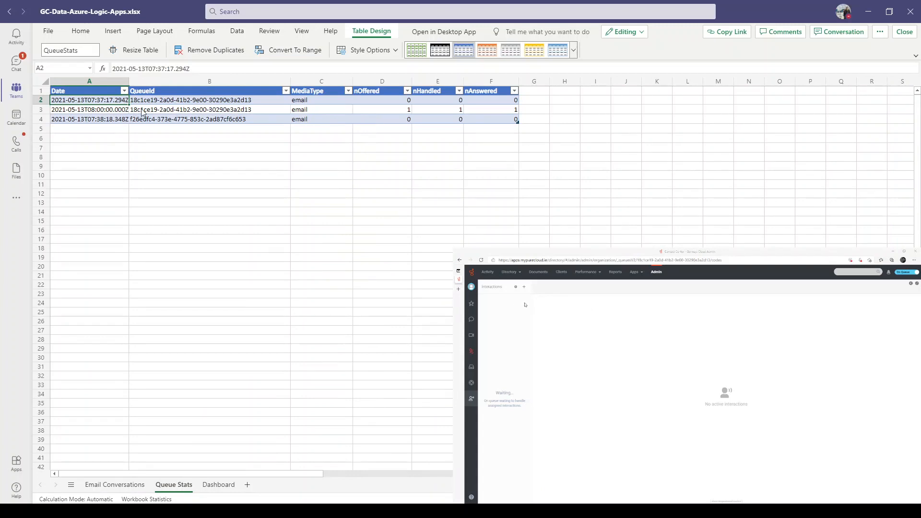
pyautogui.click(382, 110)
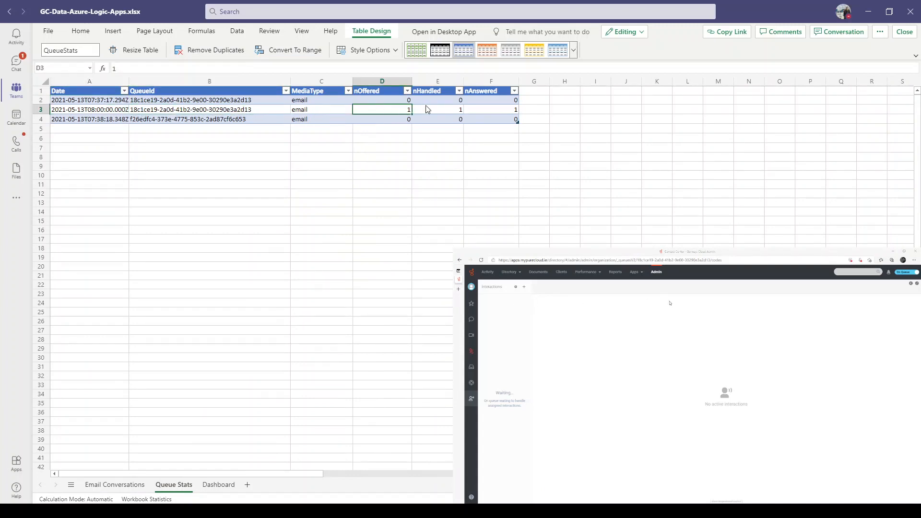
pyautogui.click(490, 110)
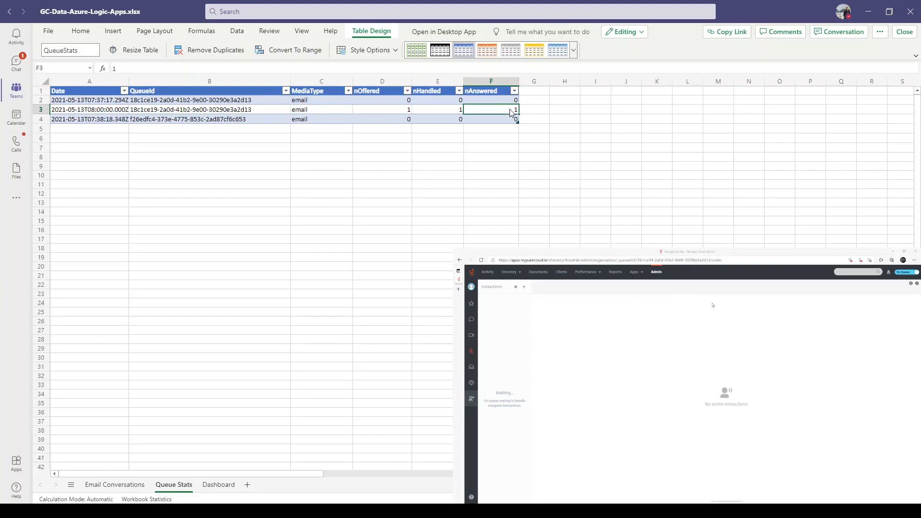
pyautogui.moveTo(202, 125)
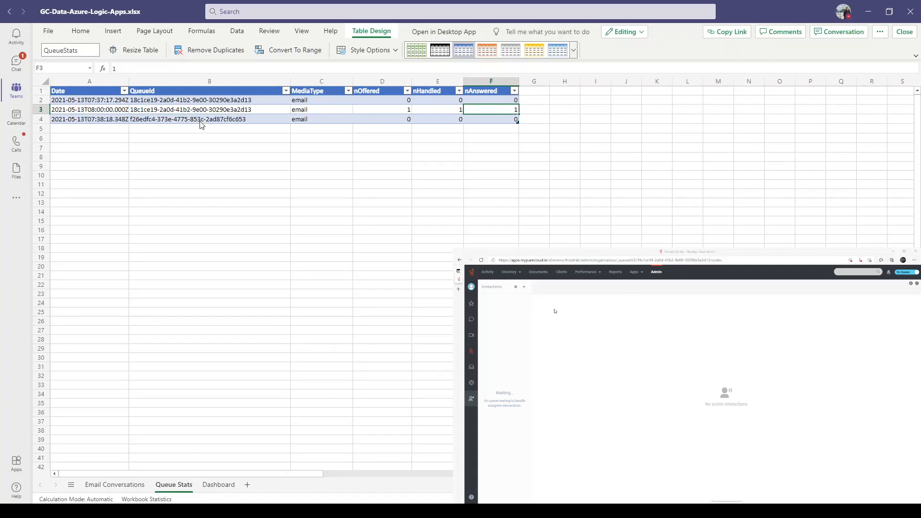
pyautogui.click(187, 119)
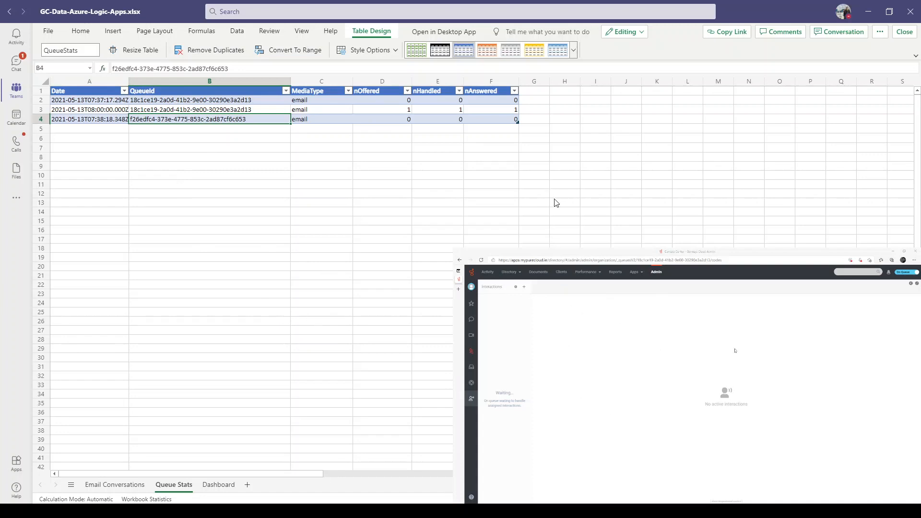
pyautogui.moveTo(464, 43)
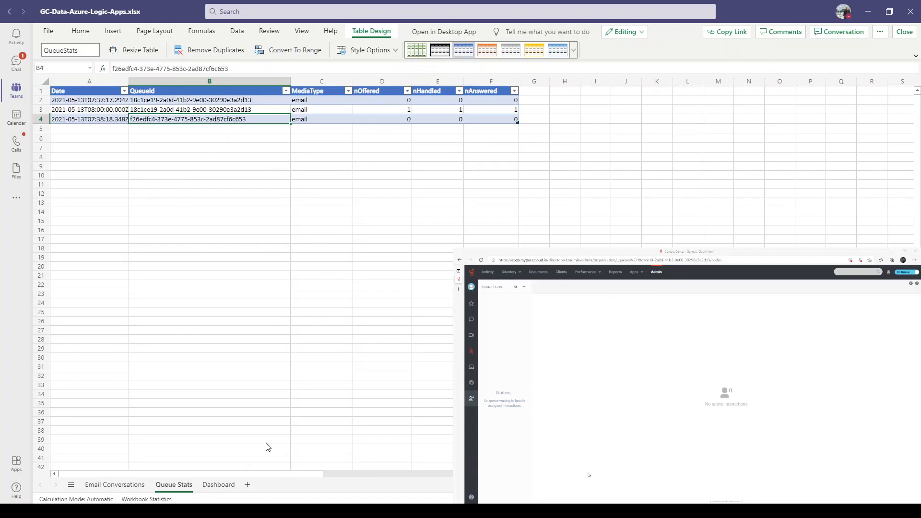
pyautogui.moveTo(151, 224)
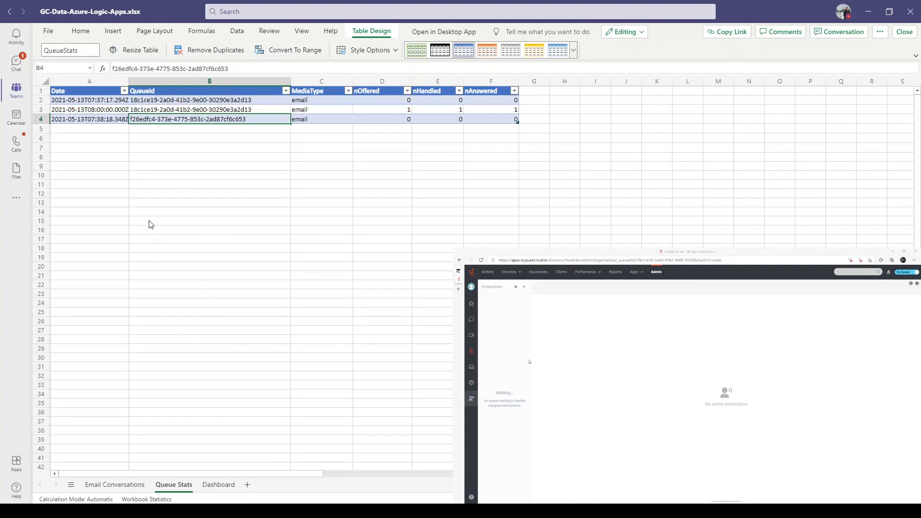